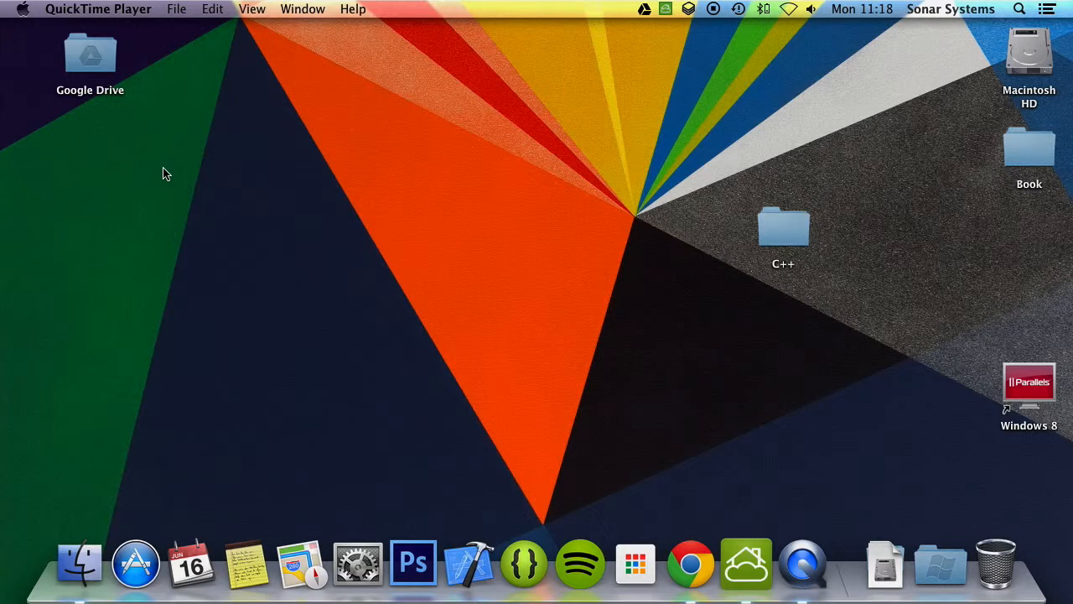
- Navigate Desktop > C++ > Mac > C Plus Plus Tutorial and open C Plus Plus Tutorial.xcodeproj
double_click(781, 227)
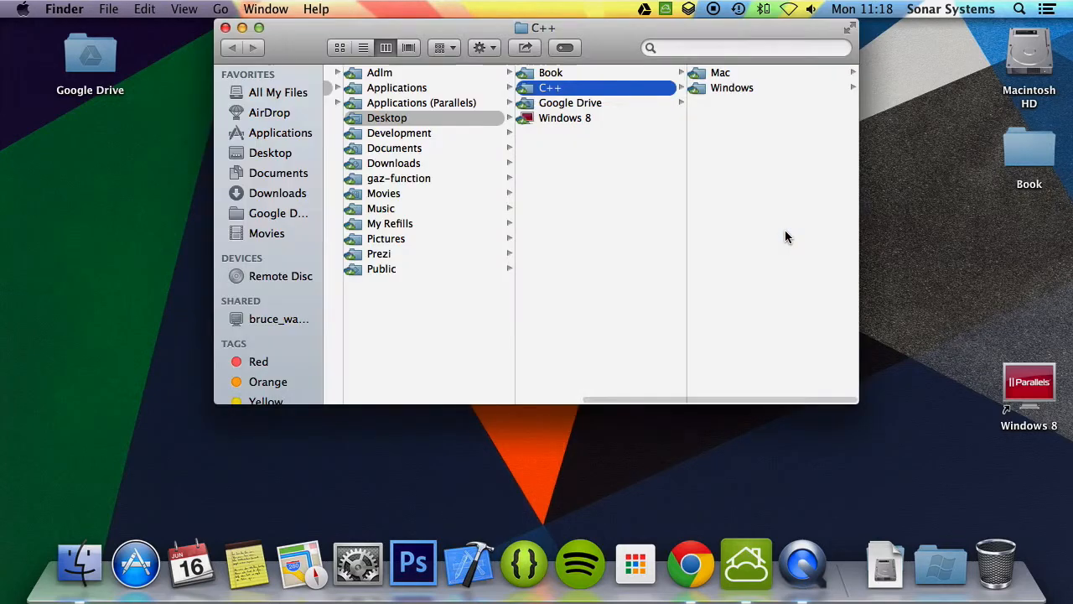
click(720, 72)
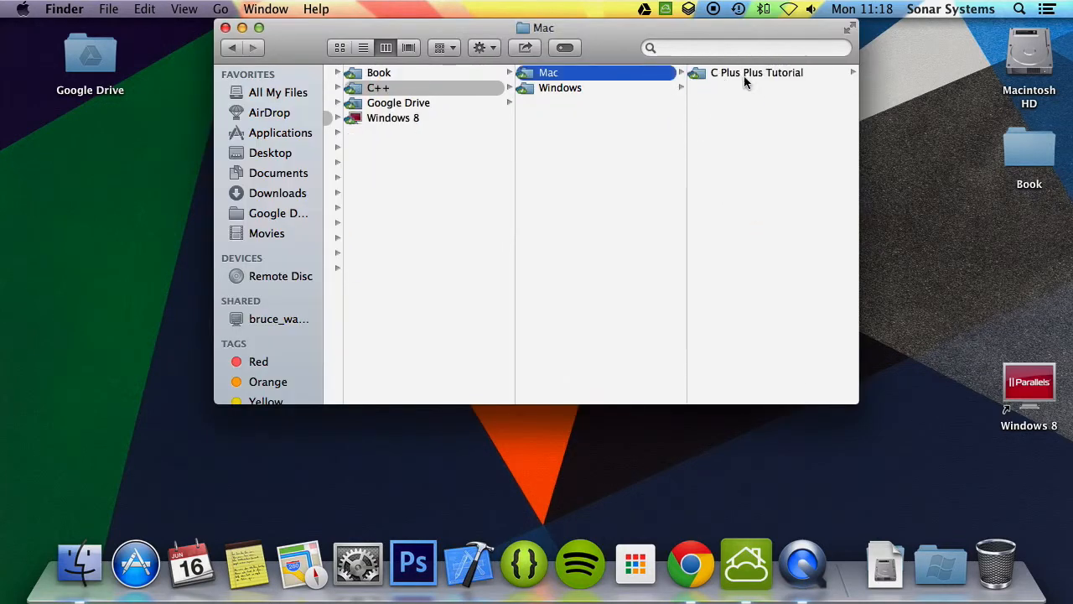
click(758, 72)
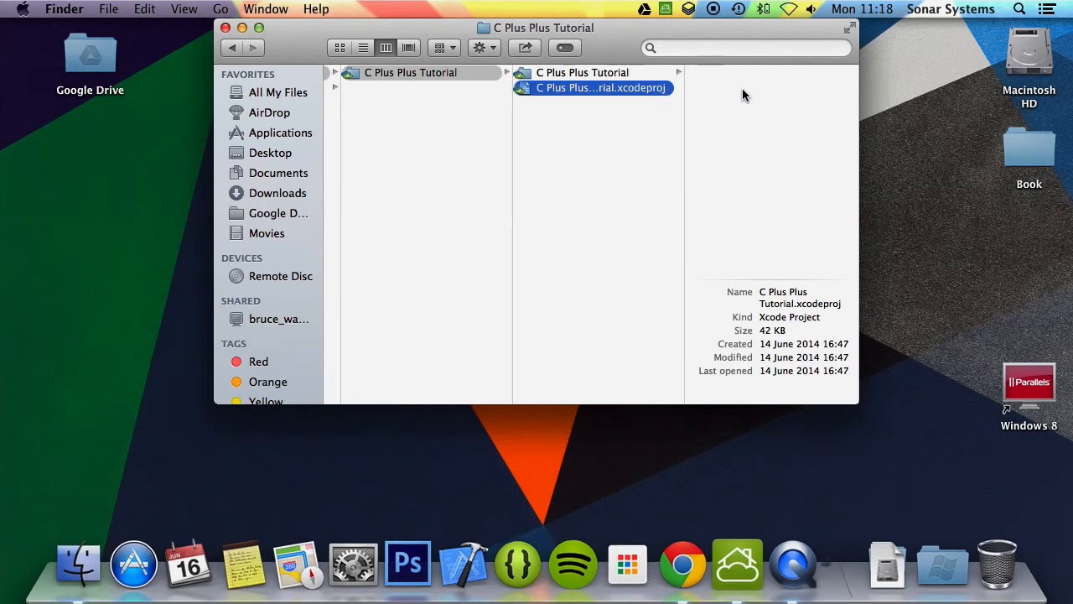
double_click(600, 87)
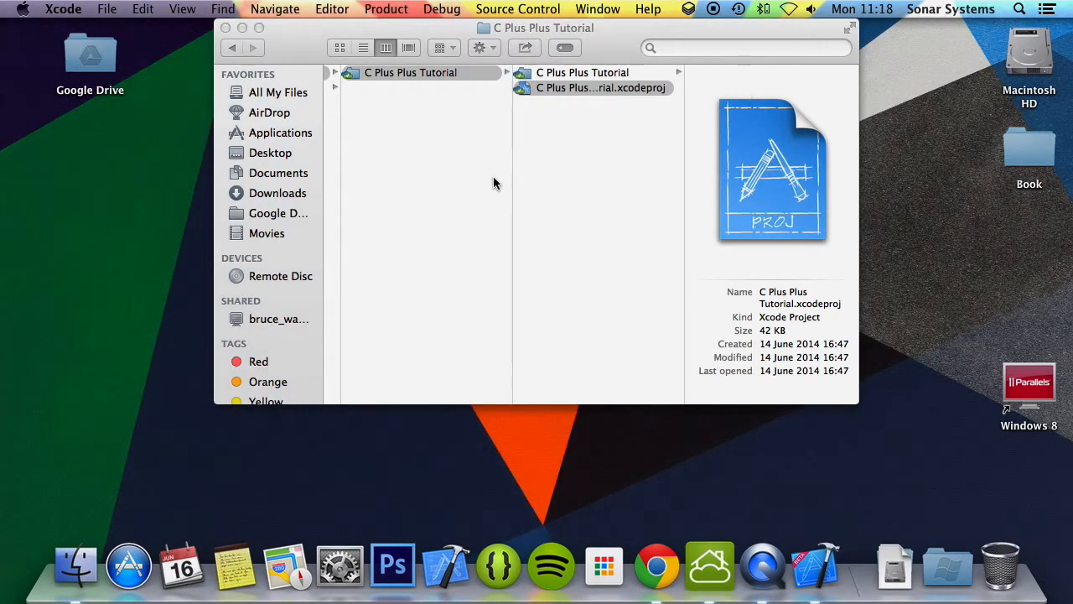
- In main.cpp, declare int i = 5 below the insert-code comment
double_click(601, 87)
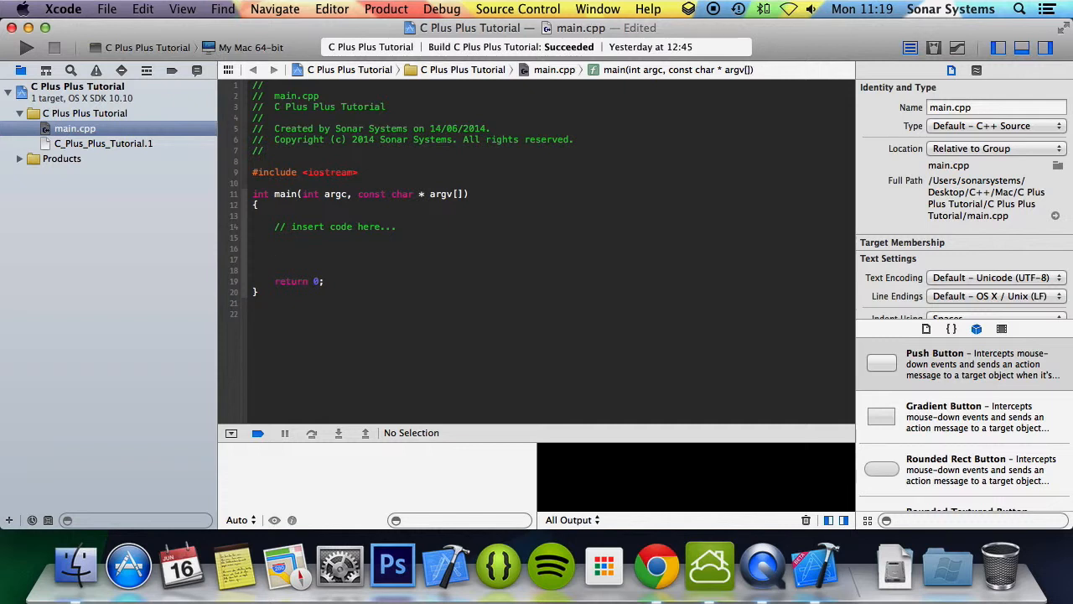
click(274, 248)
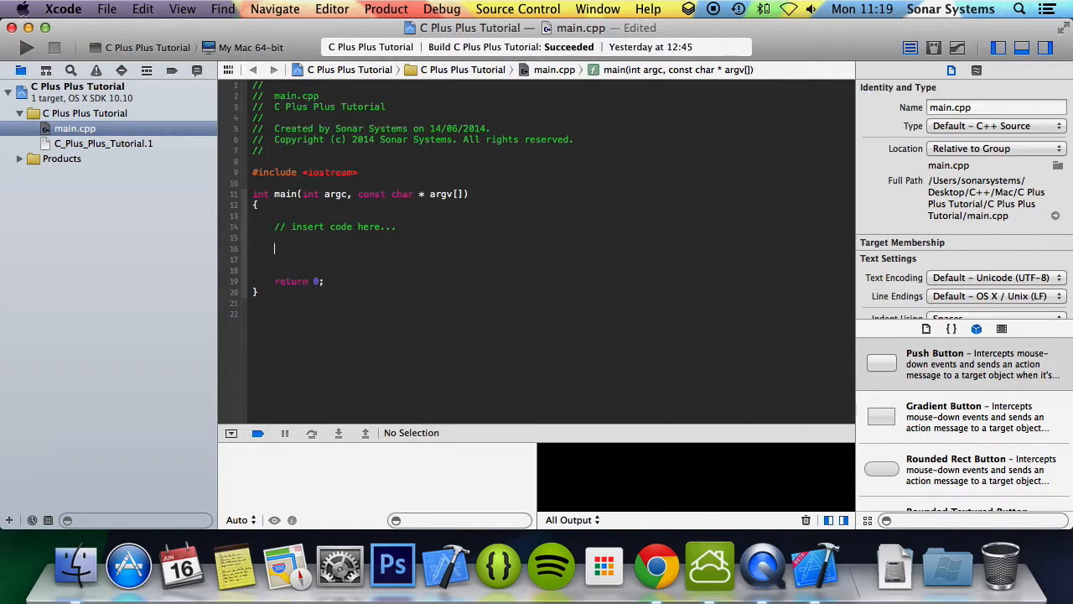
text(int  =)
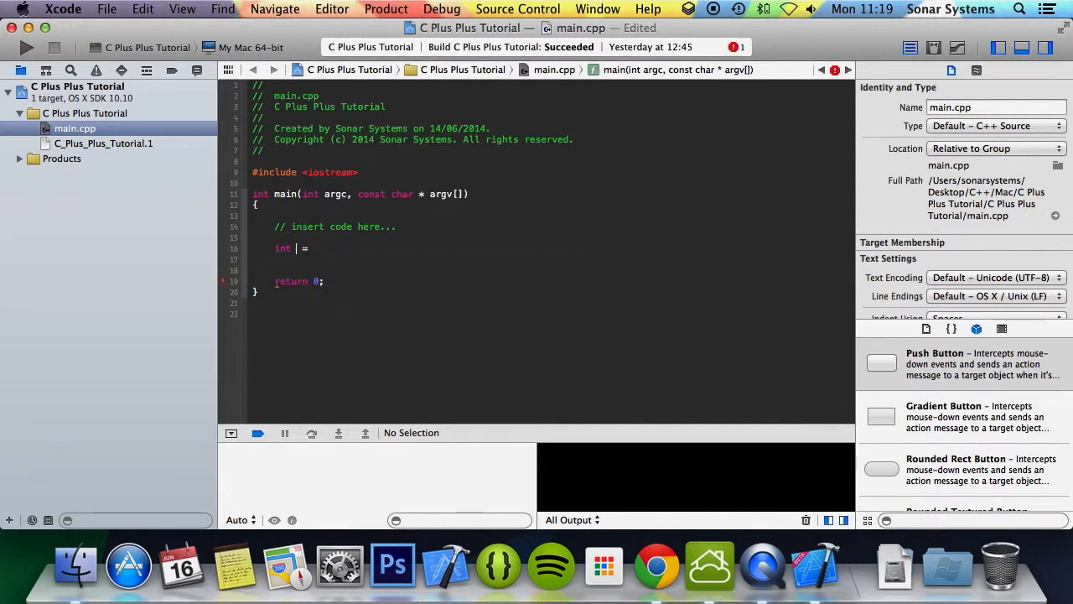
text(I)
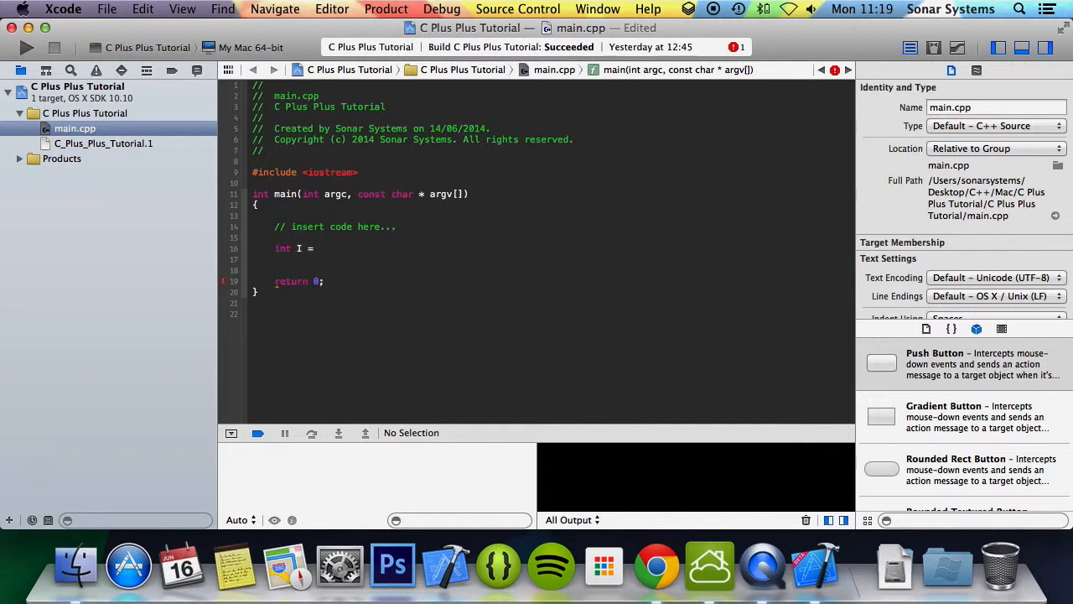
text(const)
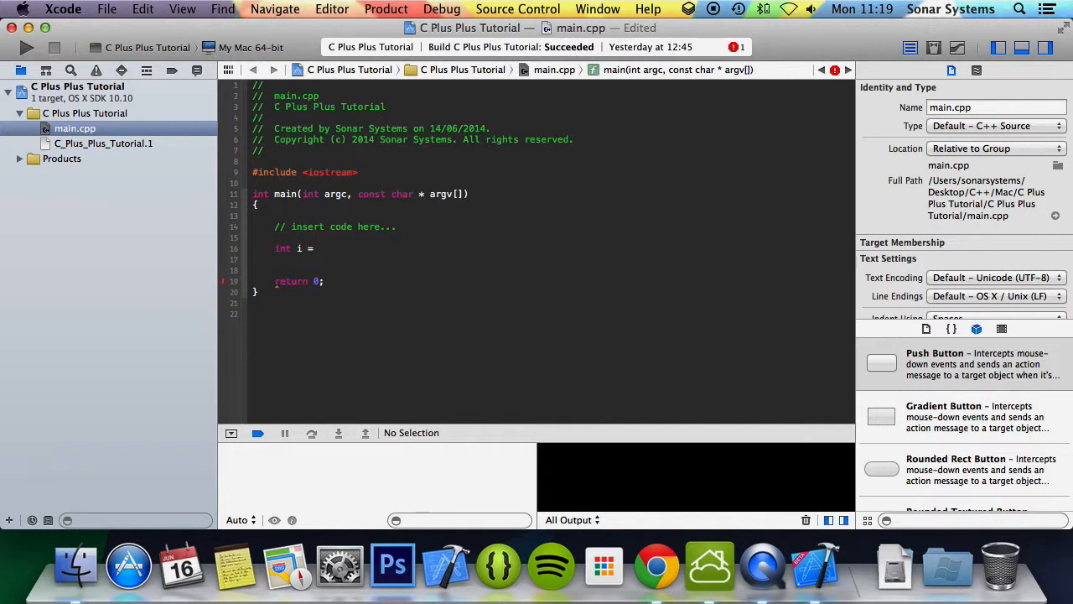
text(5;)
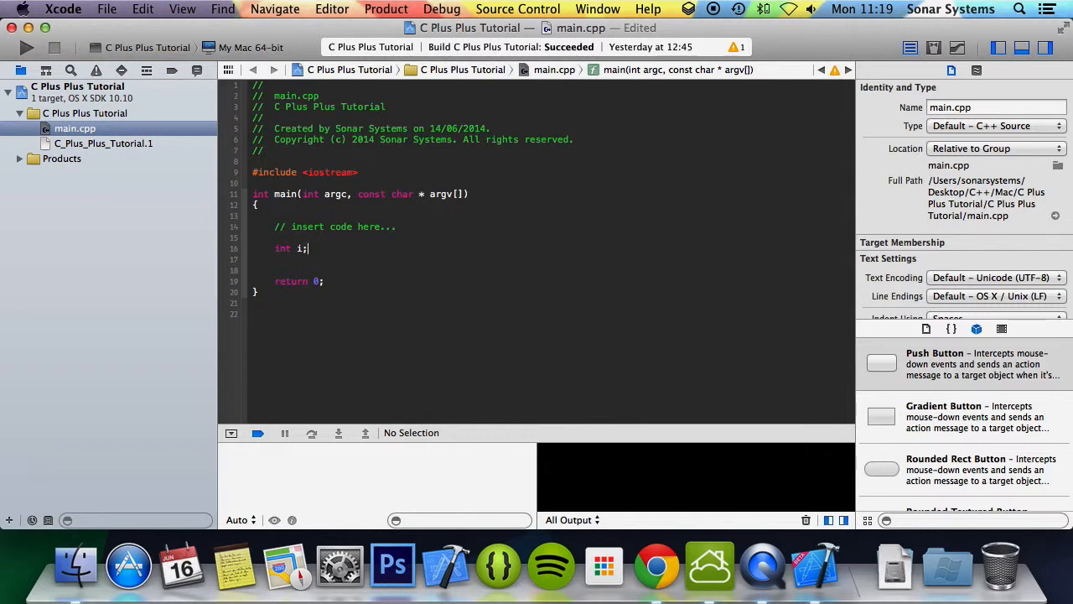
text(= 5)
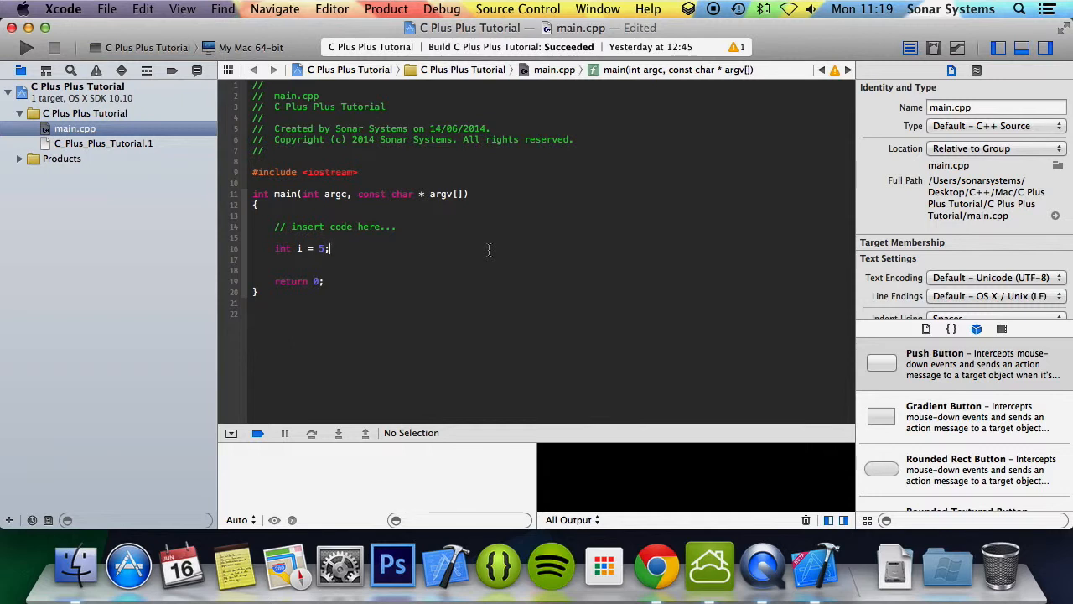
- Add a line setting i = i + 10 after the declaration
text(int)
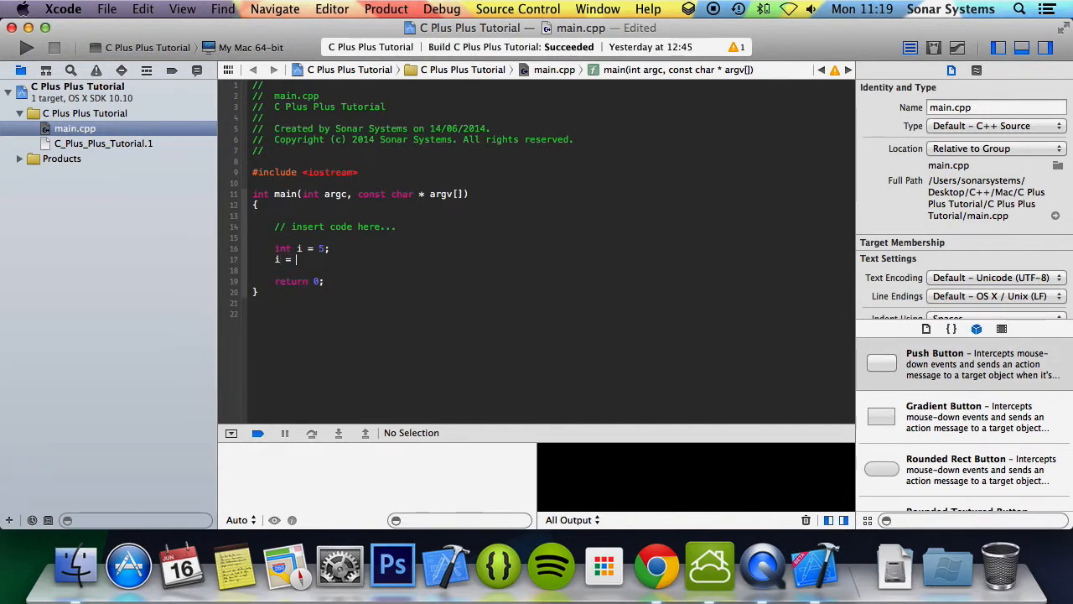
text(i +)
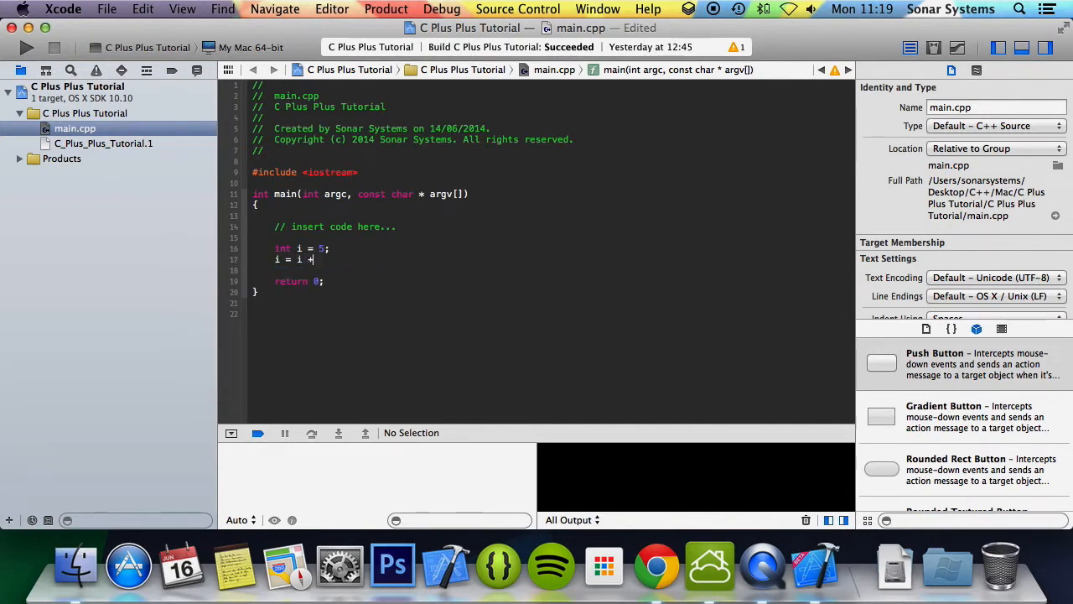
text(10;)
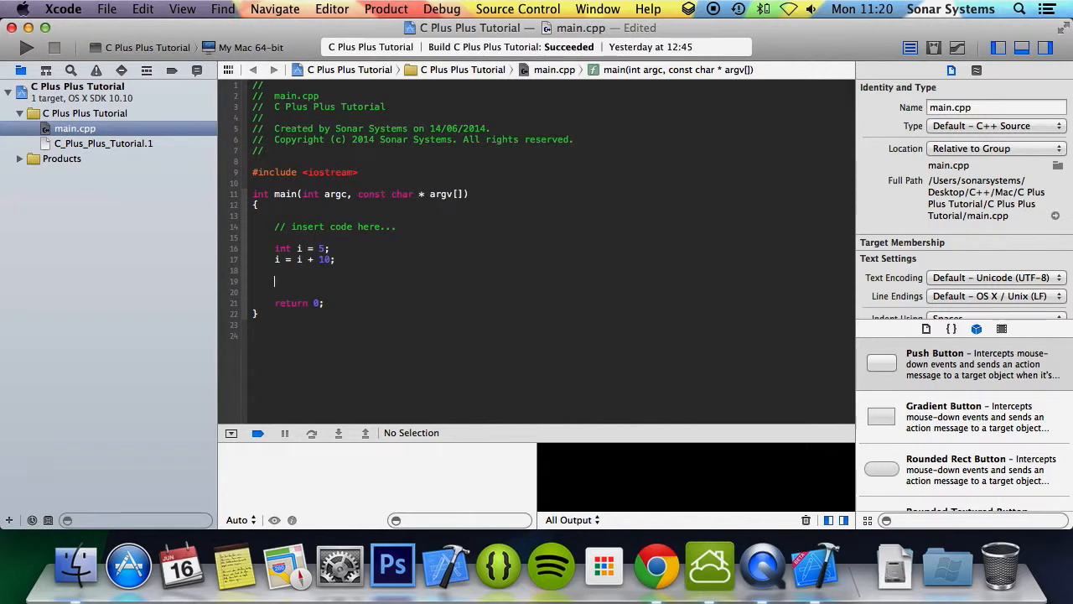
- Print i with std::cout and std::endl, then run so the console shows 15
text(std::cout)
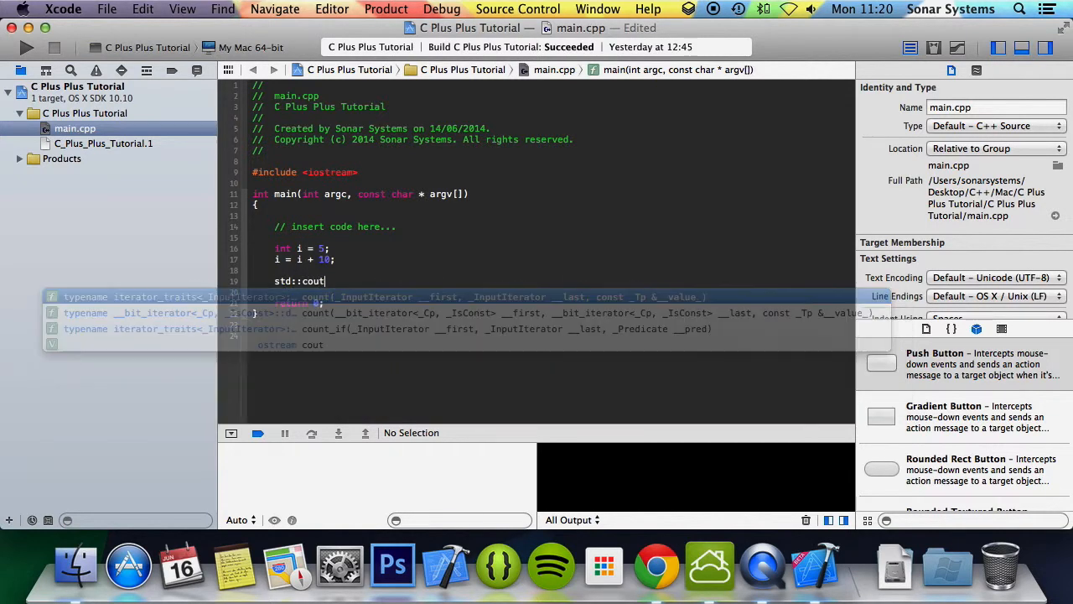
text(<<)
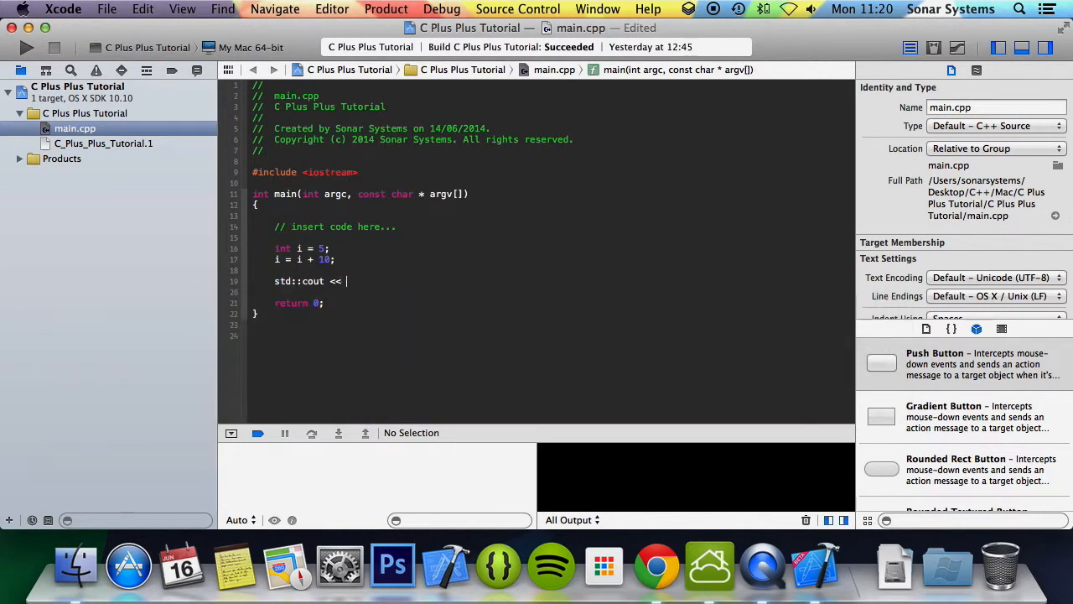
text(i <<)
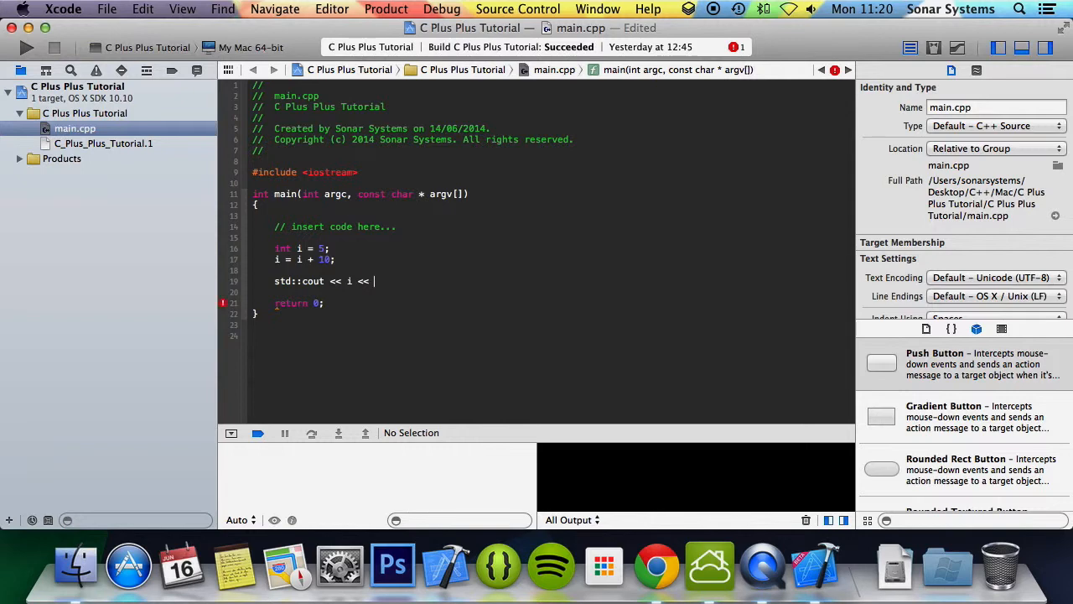
text(std::endk)
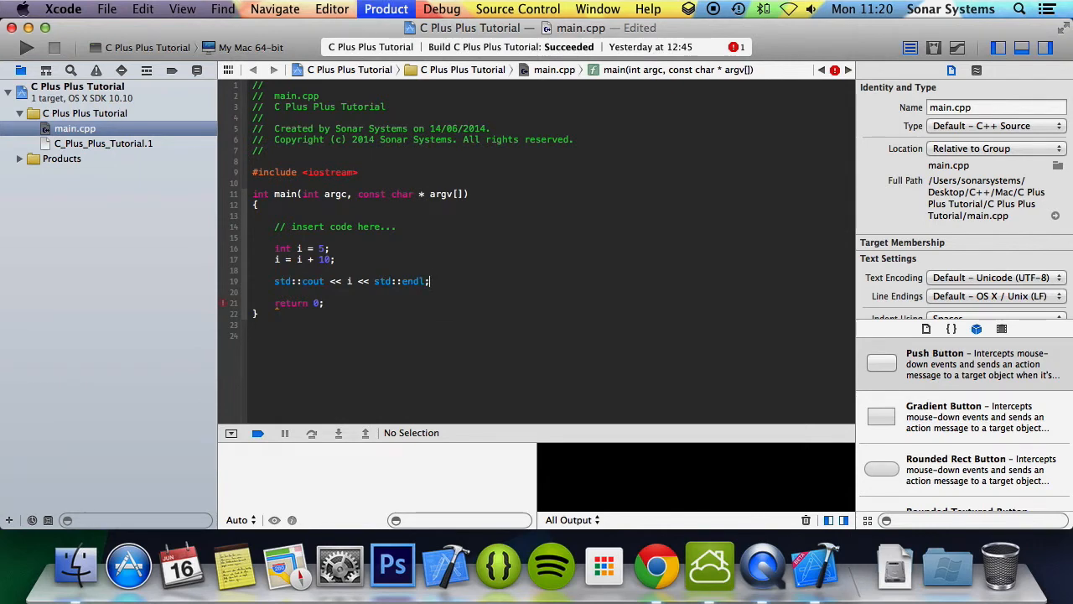
click(26, 47)
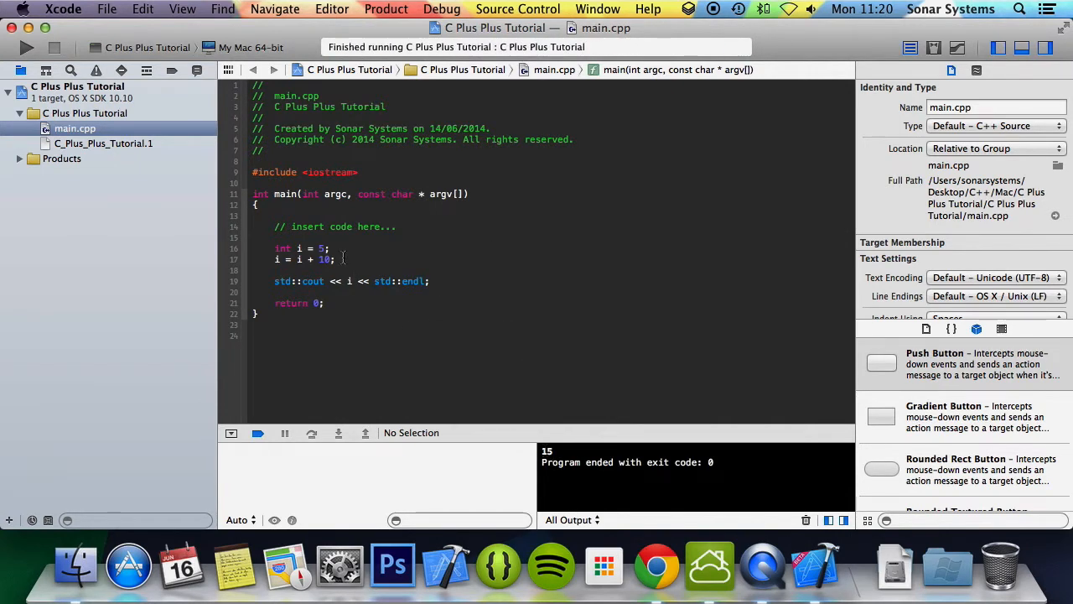
- Declare bool b = false, change it to true and print b so the run outputs 1
key(return)
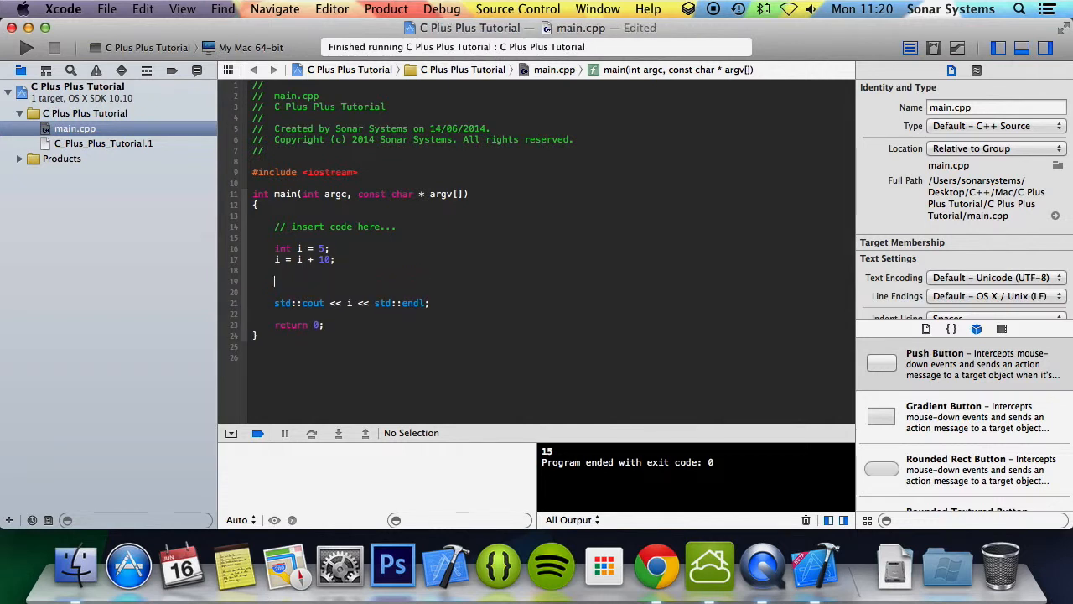
text(bool b)
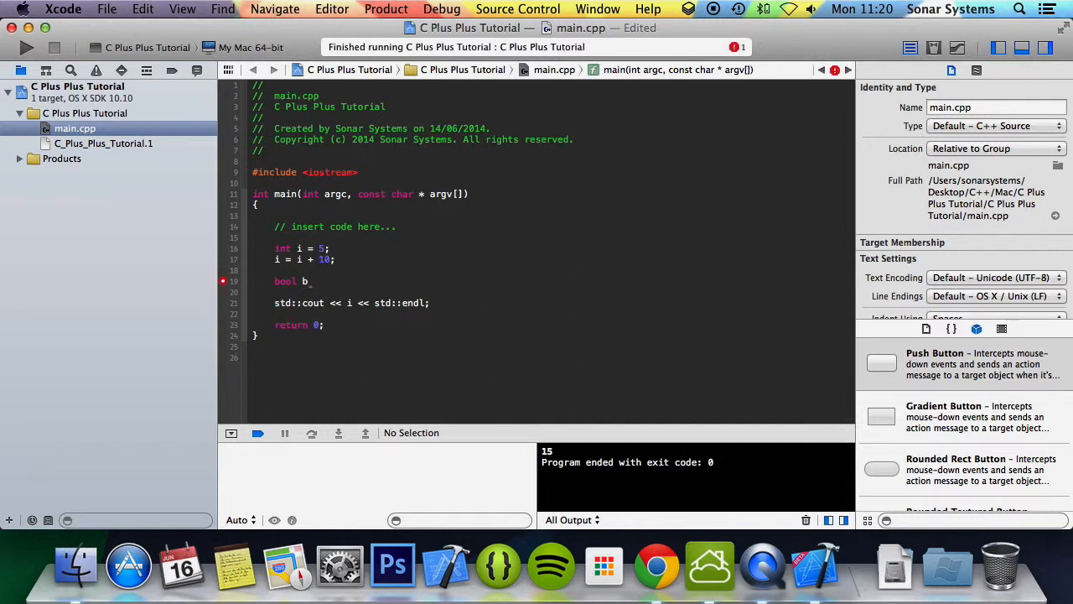
text(=)
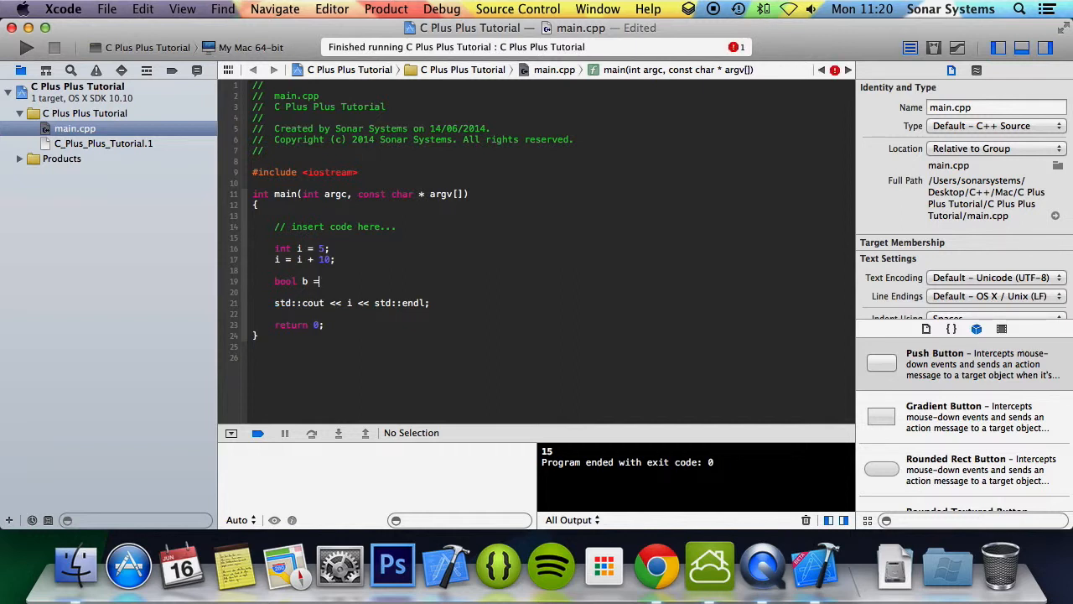
text(false;)
click(352, 301)
text(b)
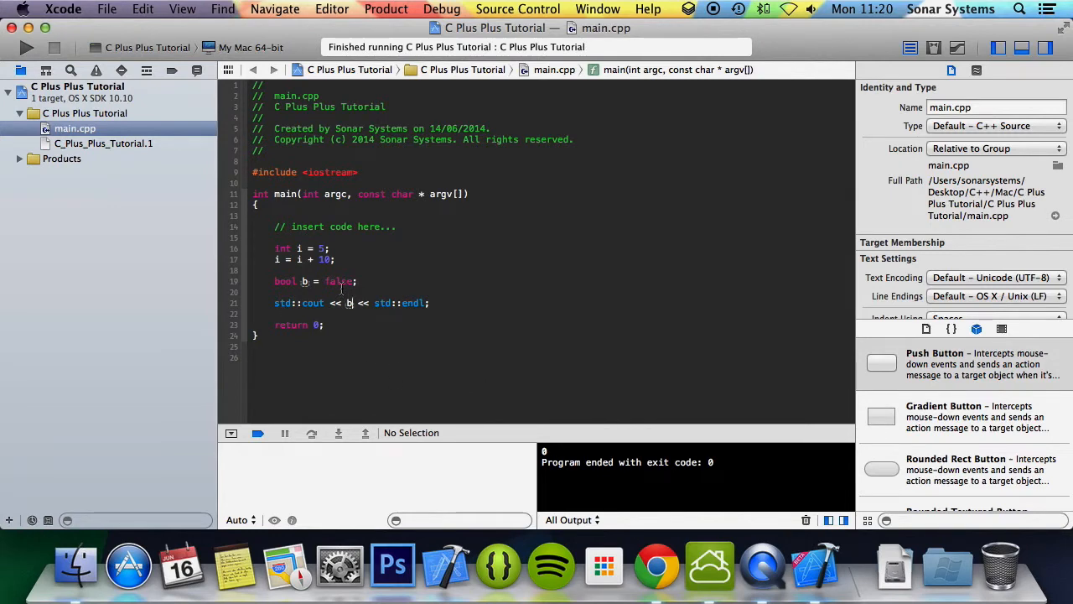
double_click(339, 281)
text(tru)
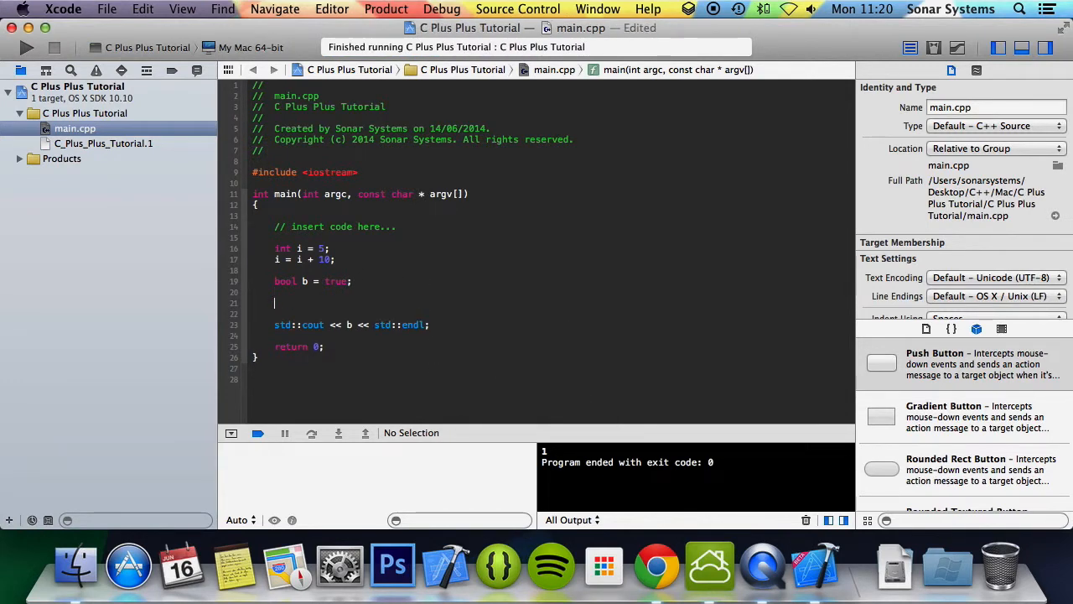
text(float x =)
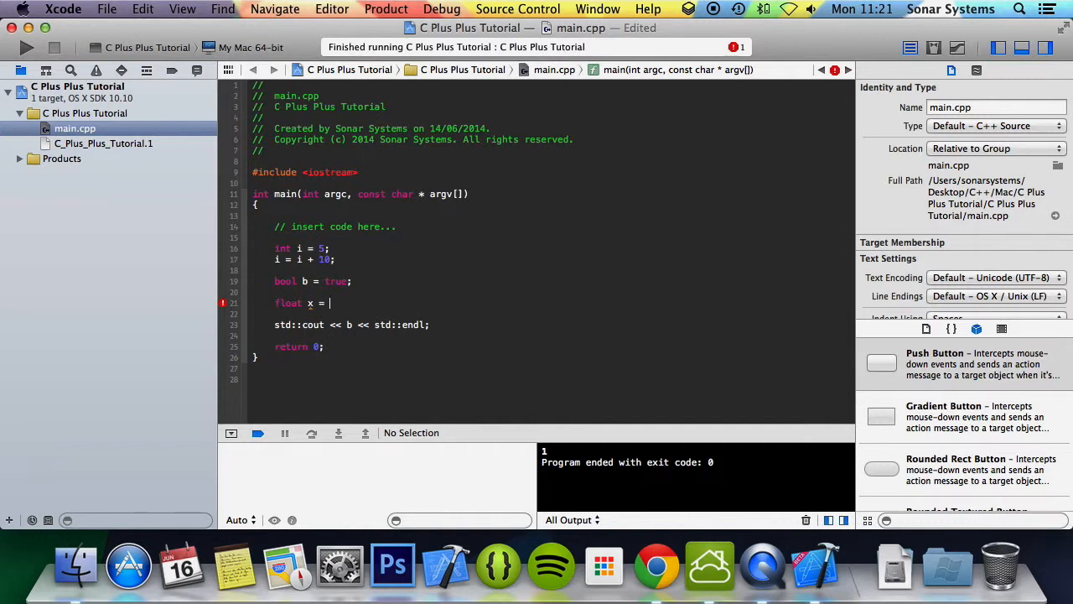
- Complete float x = 4.56, print x and run so the console shows 4.56
text(4.56)
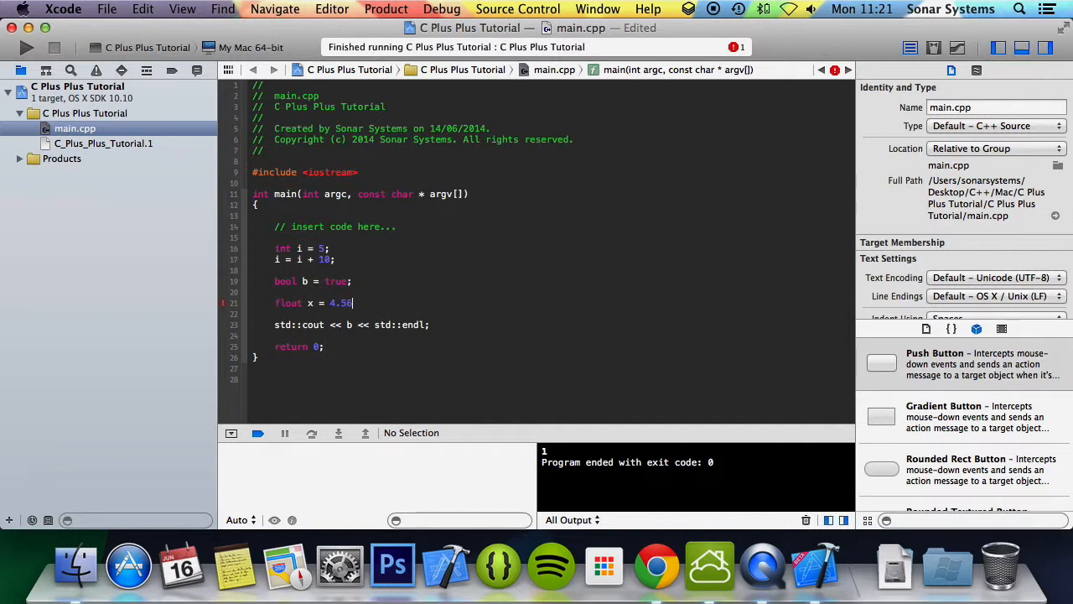
text(;)
click(552, 324)
text(x)
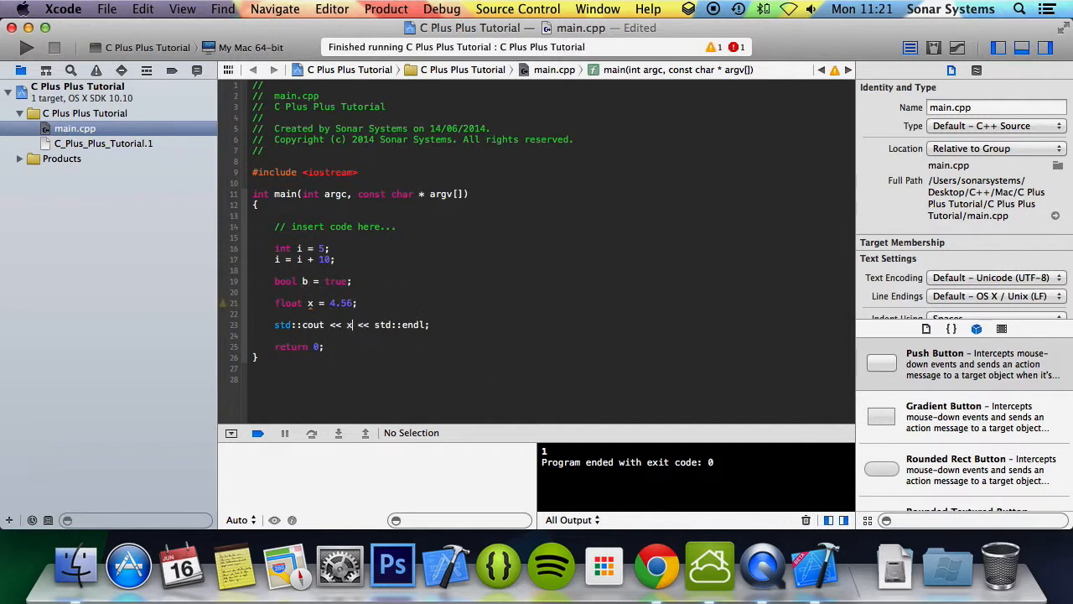
click(27, 47)
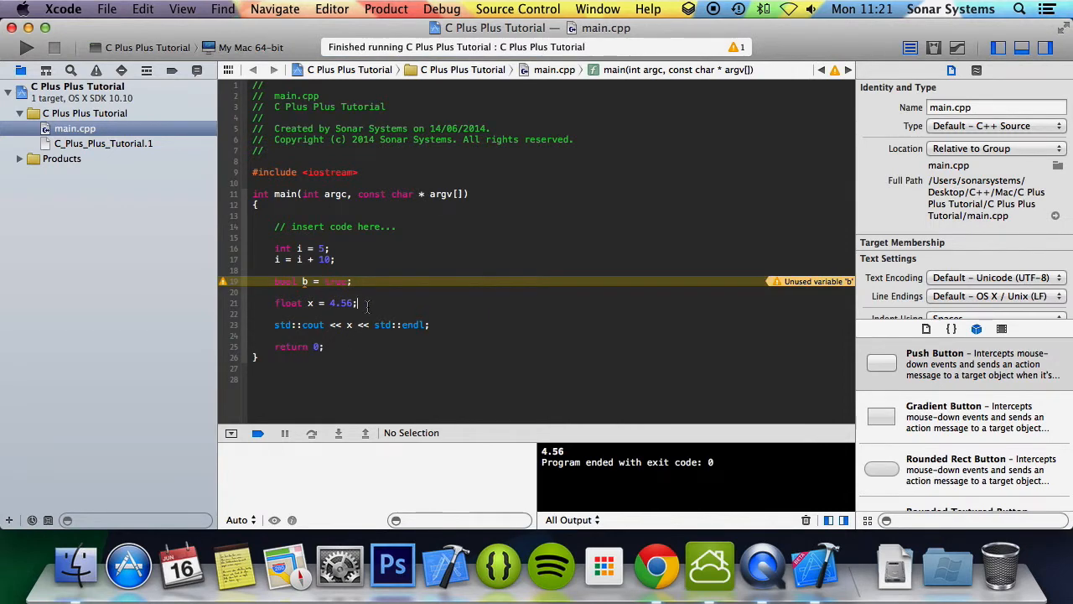
- Declare double dble = 5.673894 and build to check it
text(double)
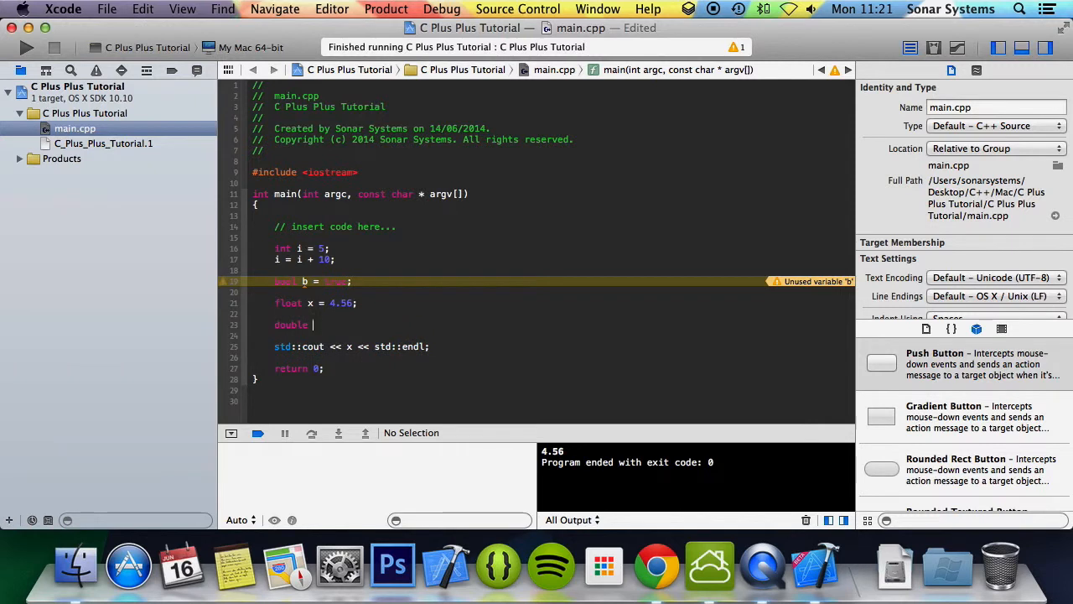
text(dble =)
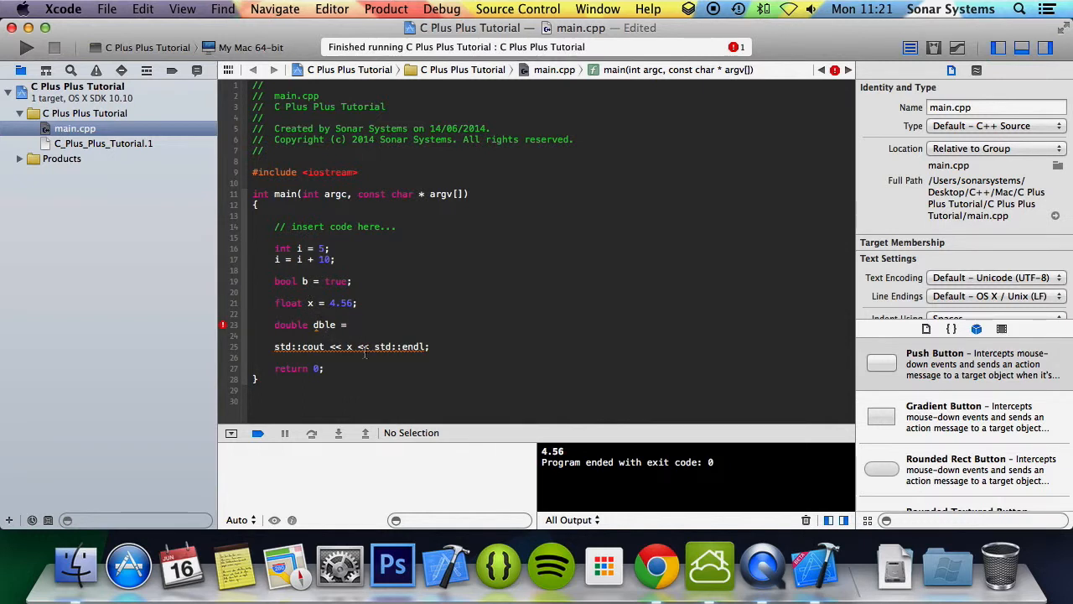
text(5.673894;)
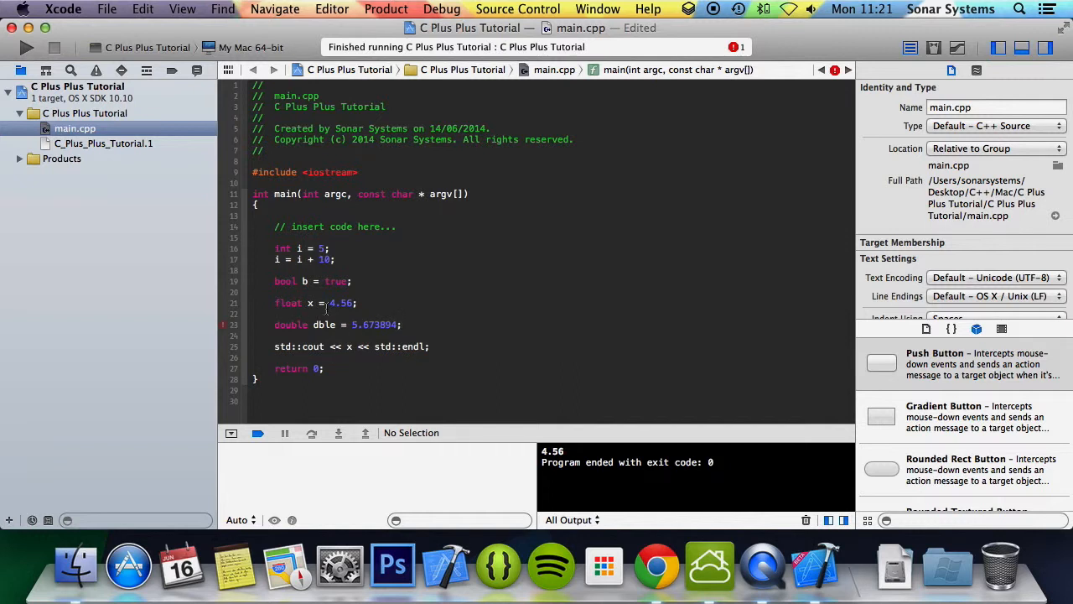
click(385, 10)
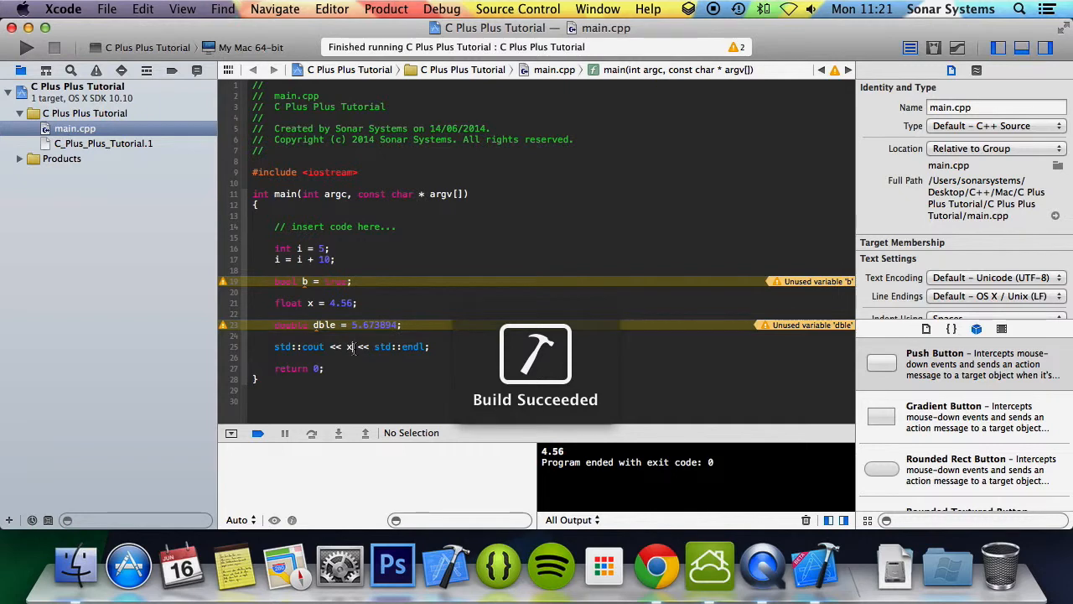
- Print dble instead of x so the run shows 5.67389, with a blank line after the declaration
text(dble)
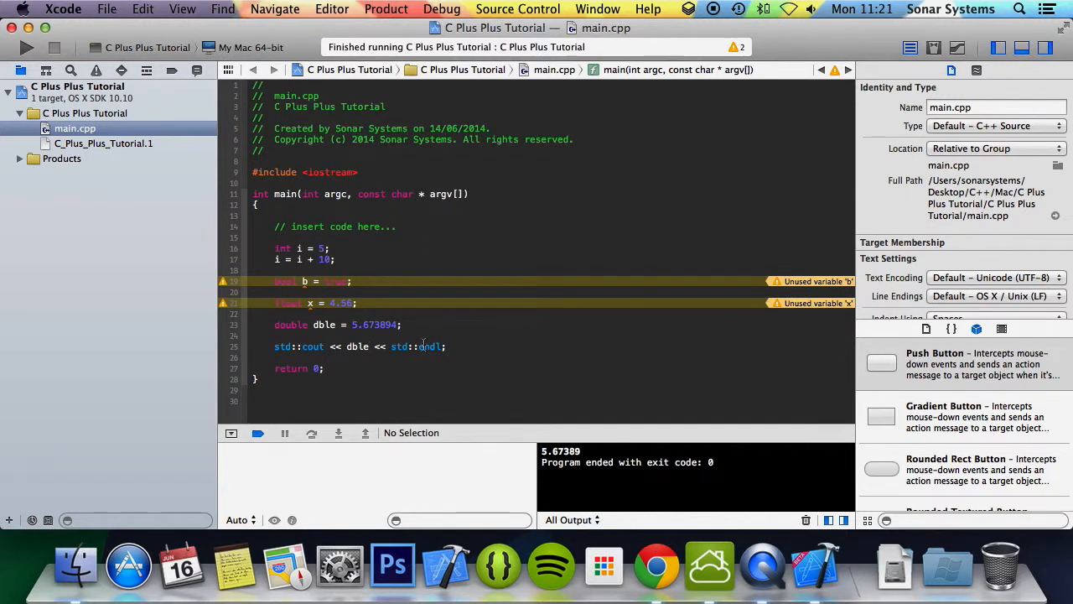
click(404, 325)
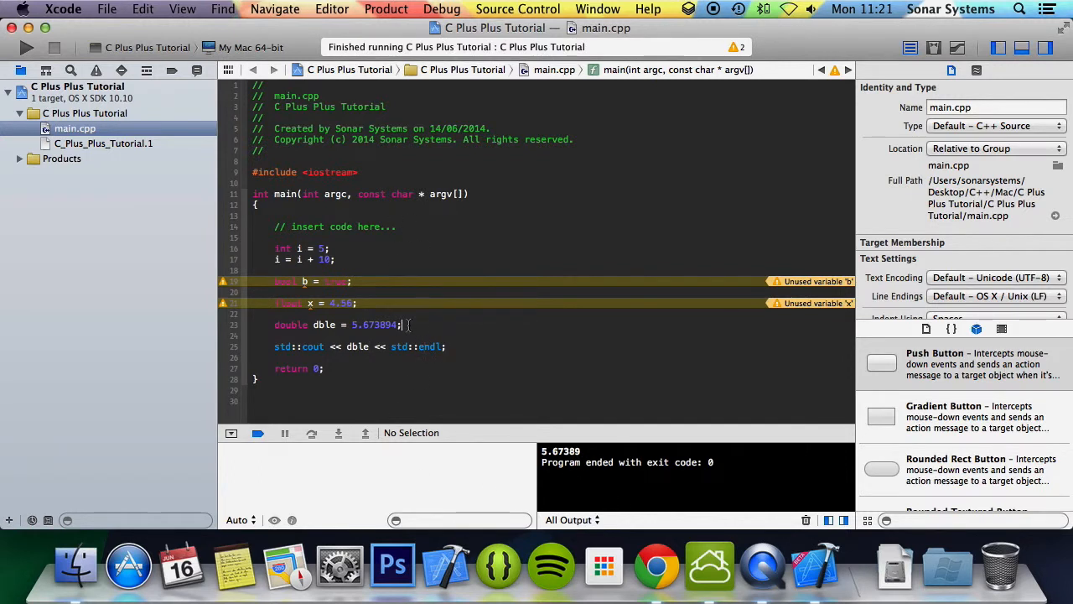
key(return)
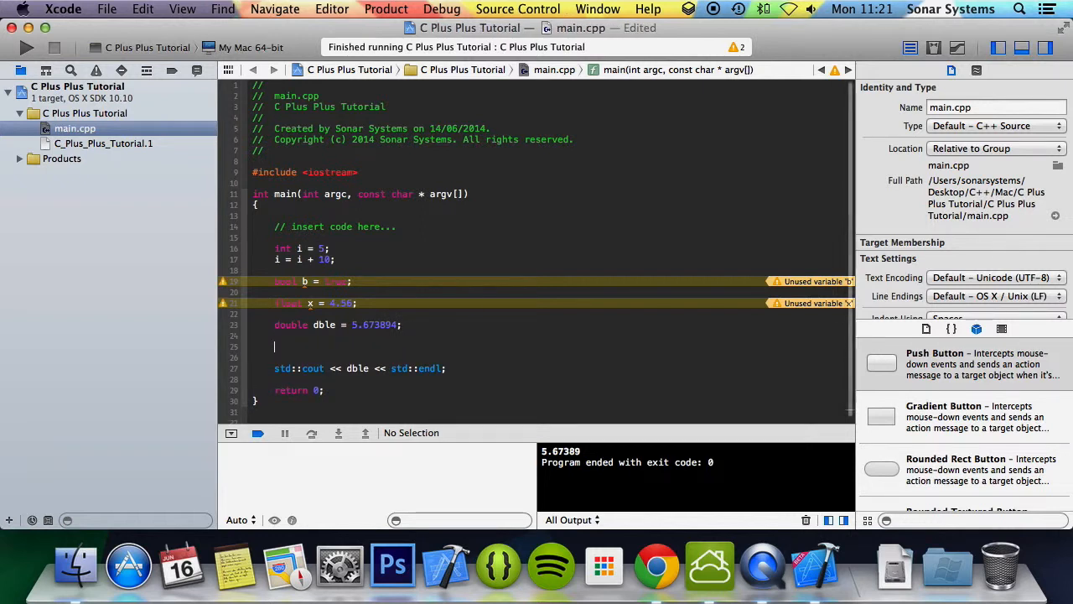
- Declare char c holding 'D' and print c so the run outputs D
text(char c =)
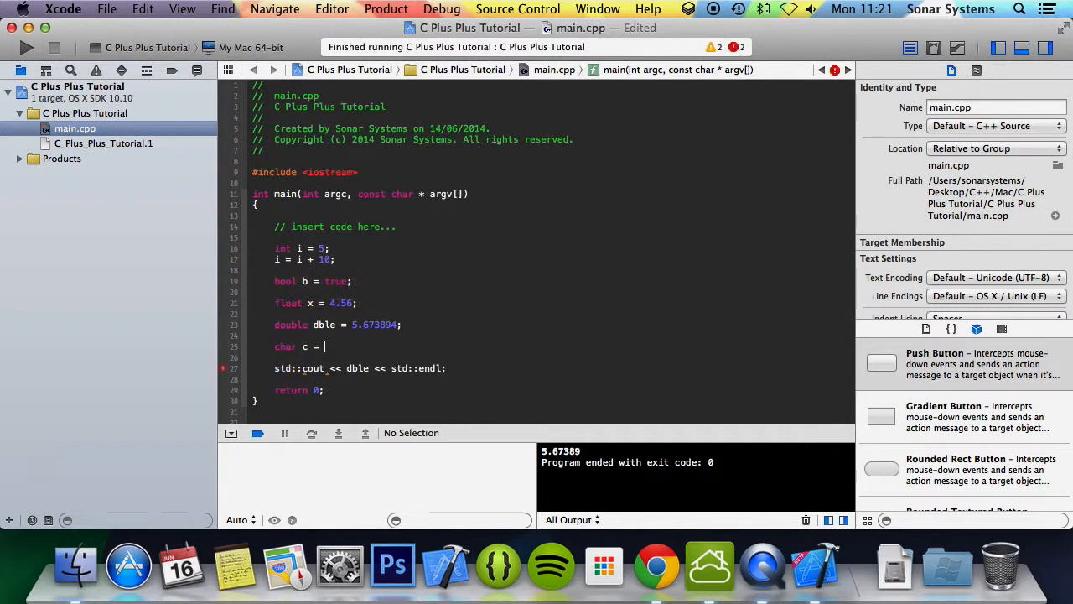
text('';)
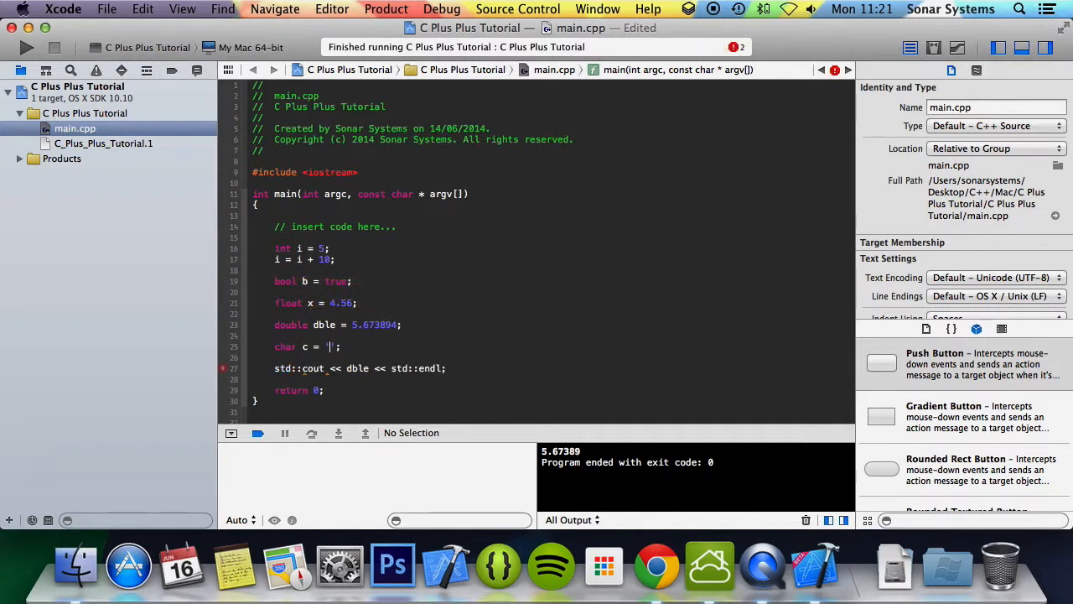
text(a)
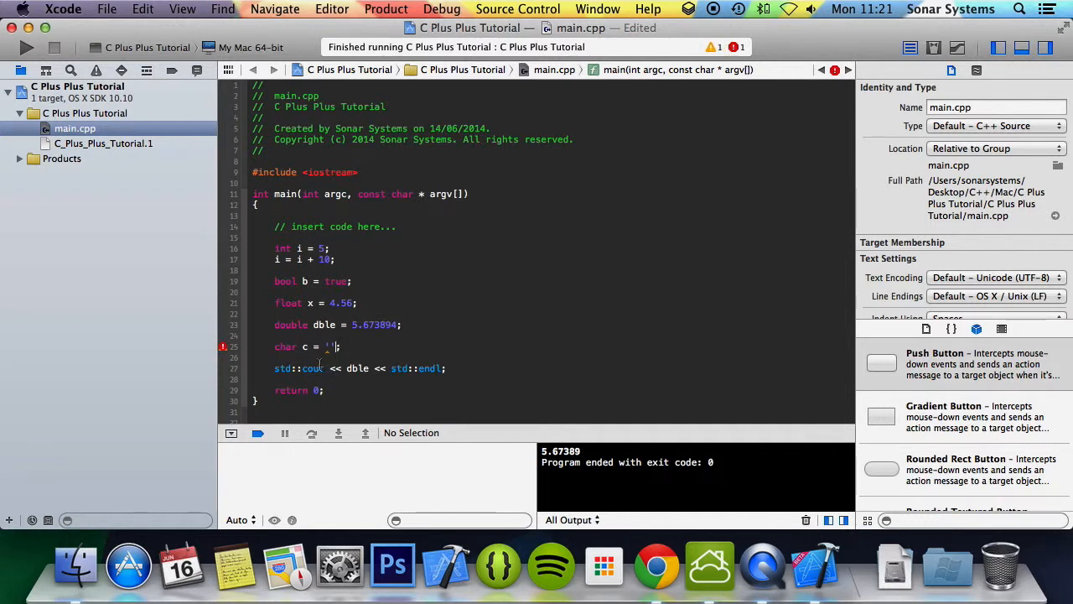
key(backspace)
text(c)
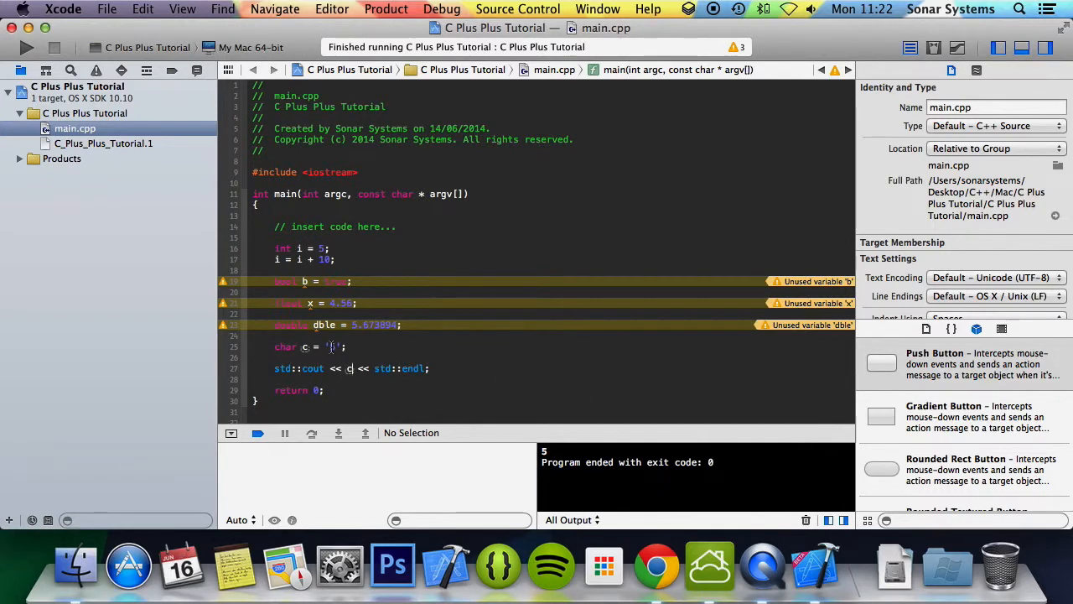
text(g)
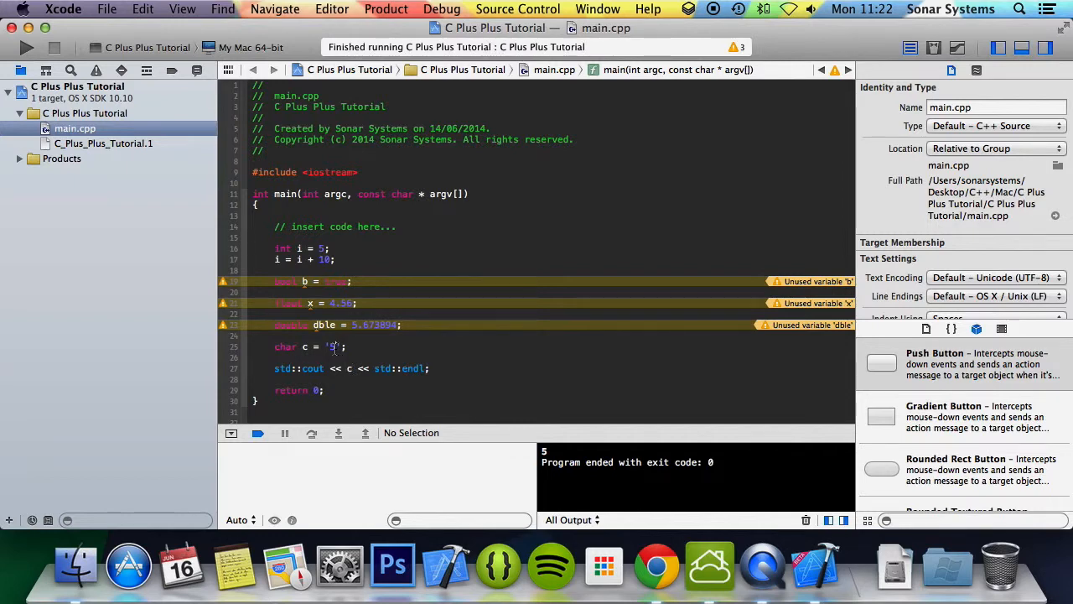
key(backspace)
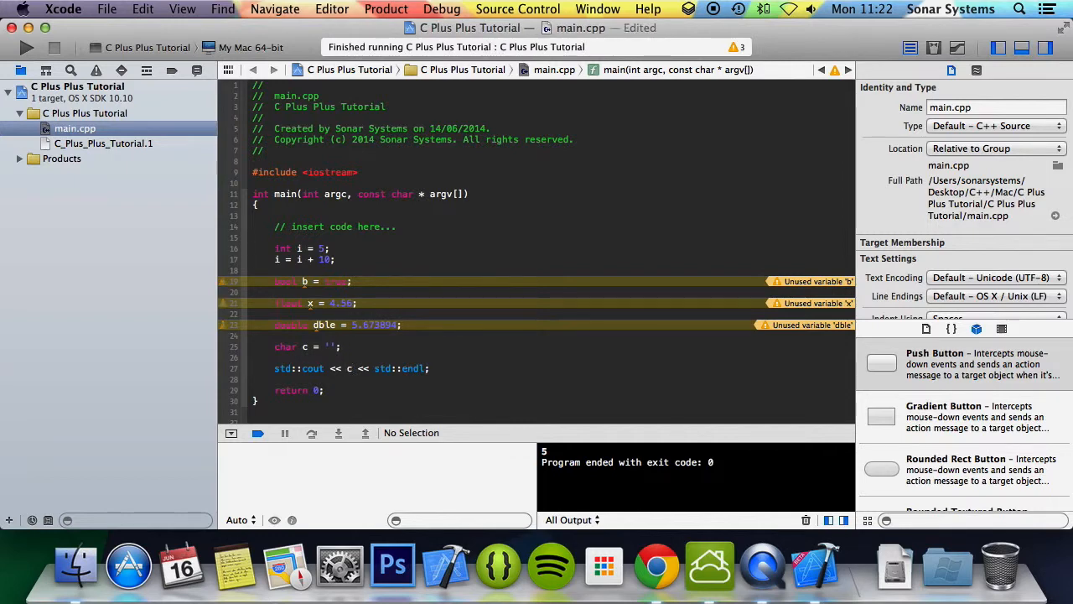
click(27, 47)
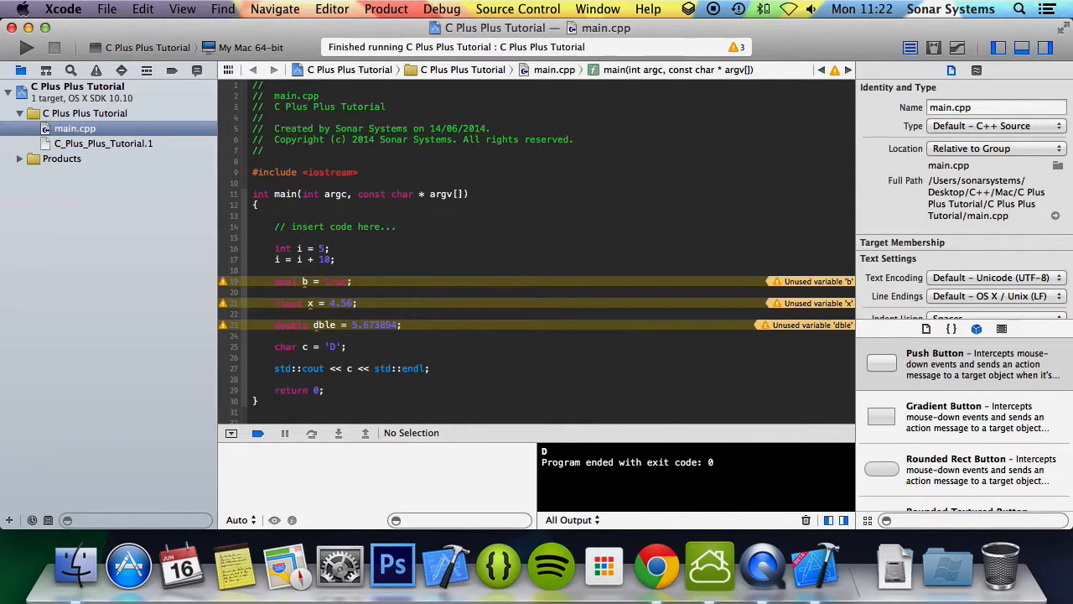
click(335, 346)
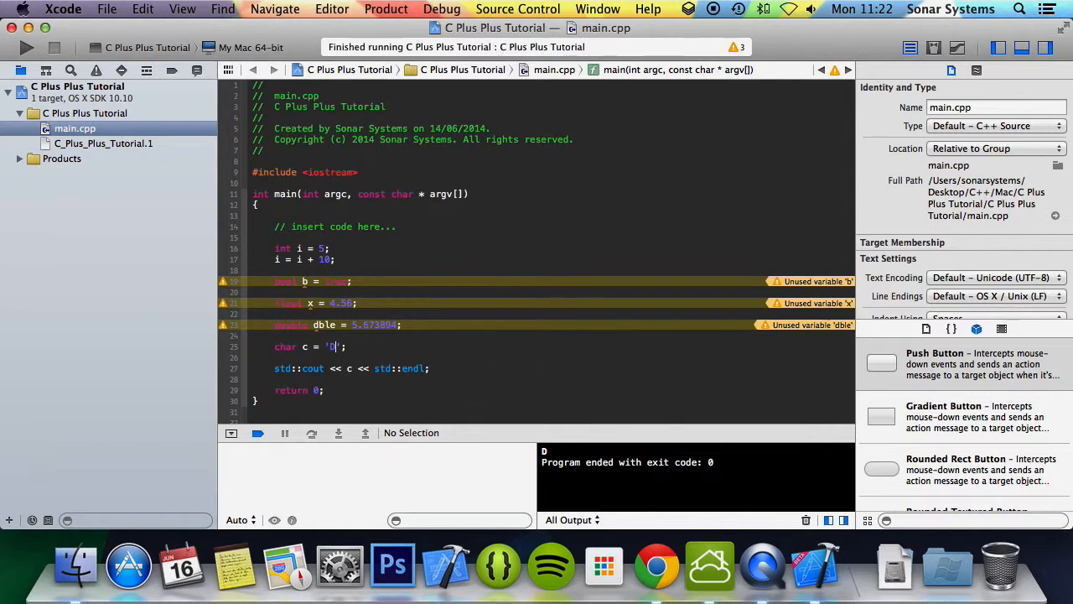